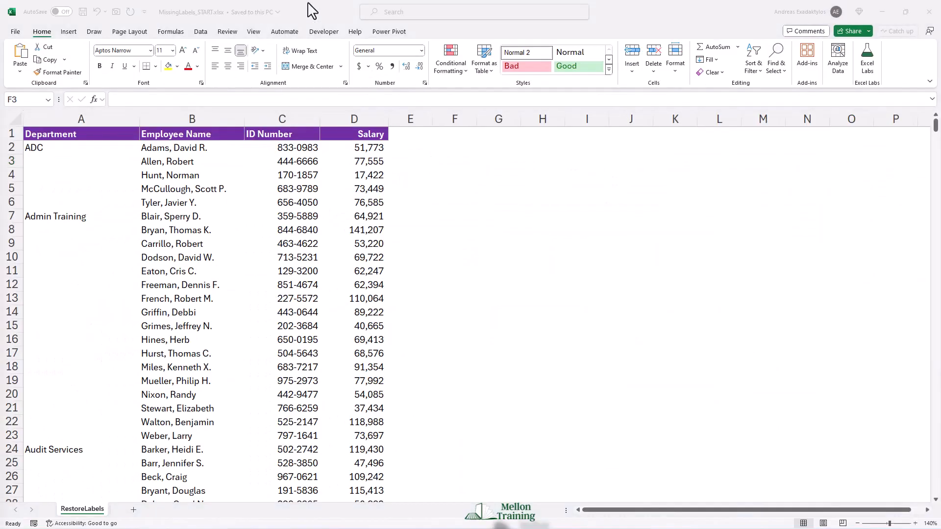
Select an employee name cell and bring up the Data tab's sort buttons.
{"action": "left_click", "coordinate": [455, 161]}
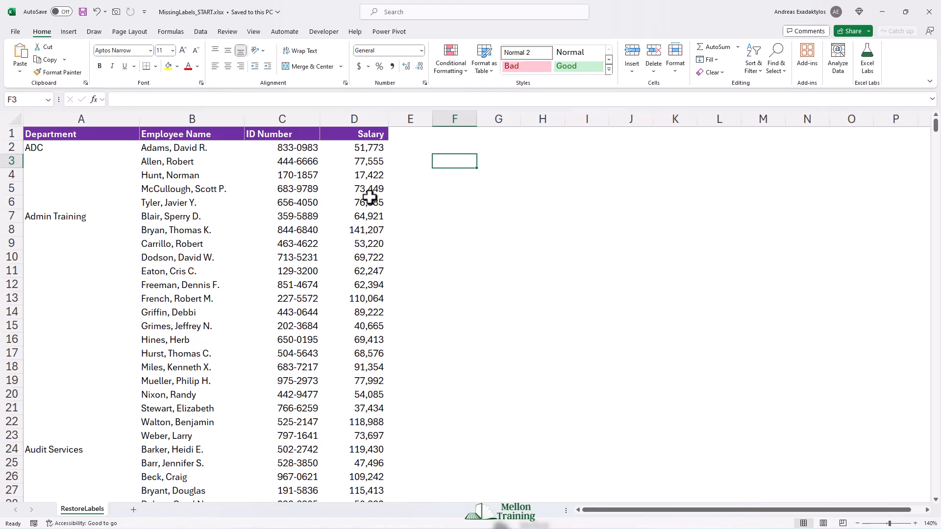
{"action": "scroll", "scroll_direction": "down", "scroll_amount": 3}
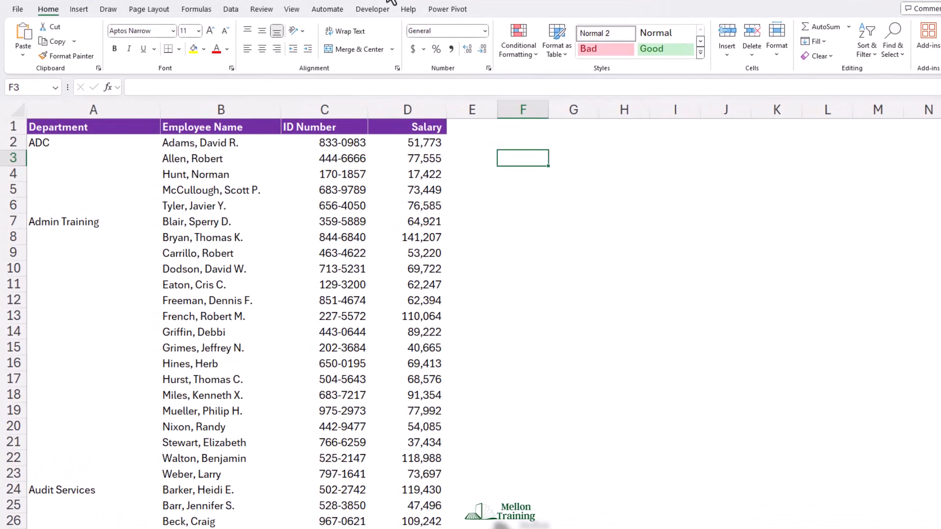
{"action": "mouse_move", "coordinate": [203, 185]}
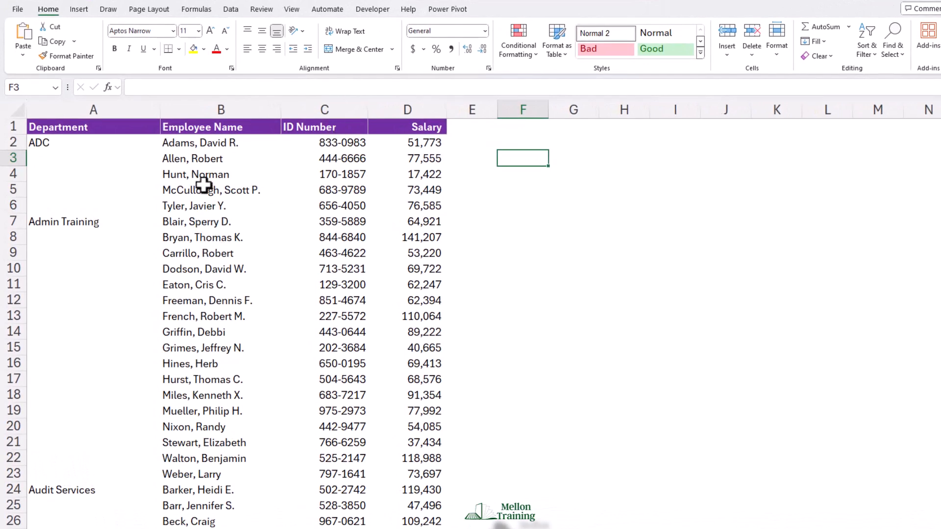
{"action": "left_click", "coordinate": [220, 190]}
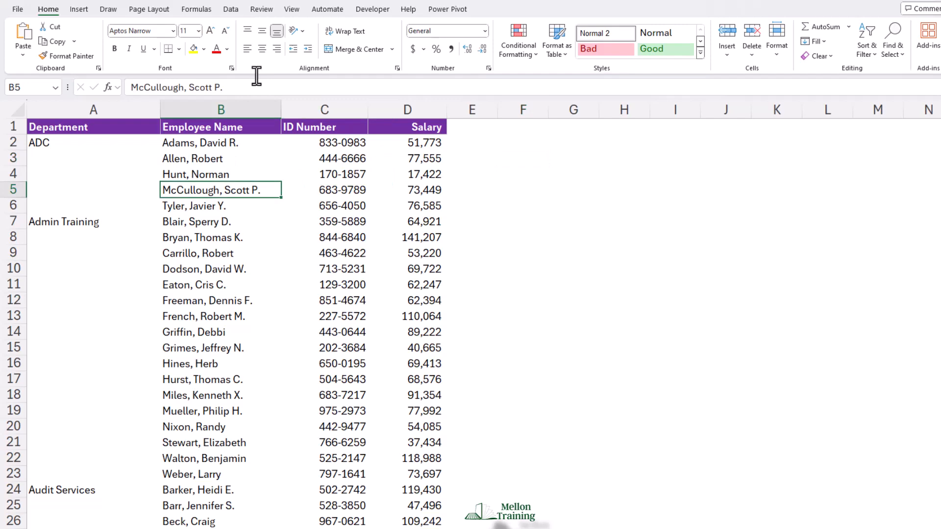
{"action": "left_click", "coordinate": [230, 9]}
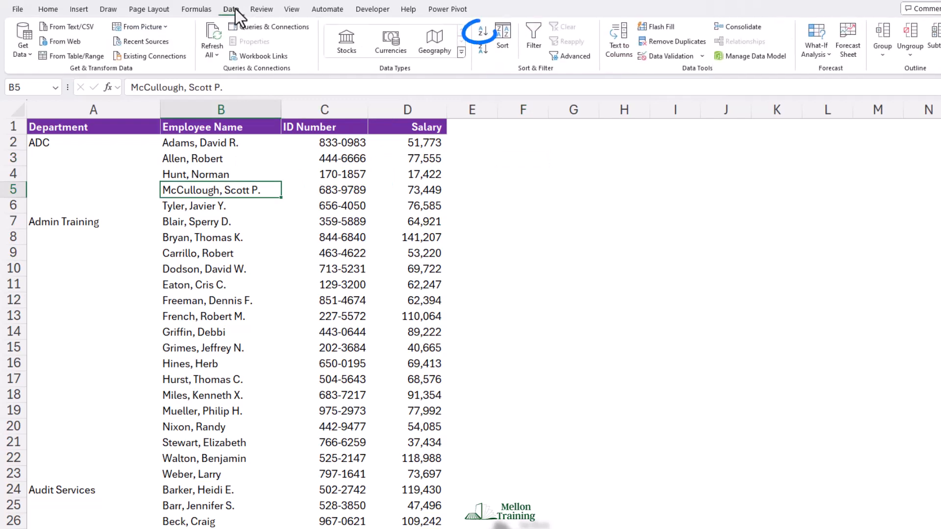
{"action": "mouse_move", "coordinate": [480, 32]}
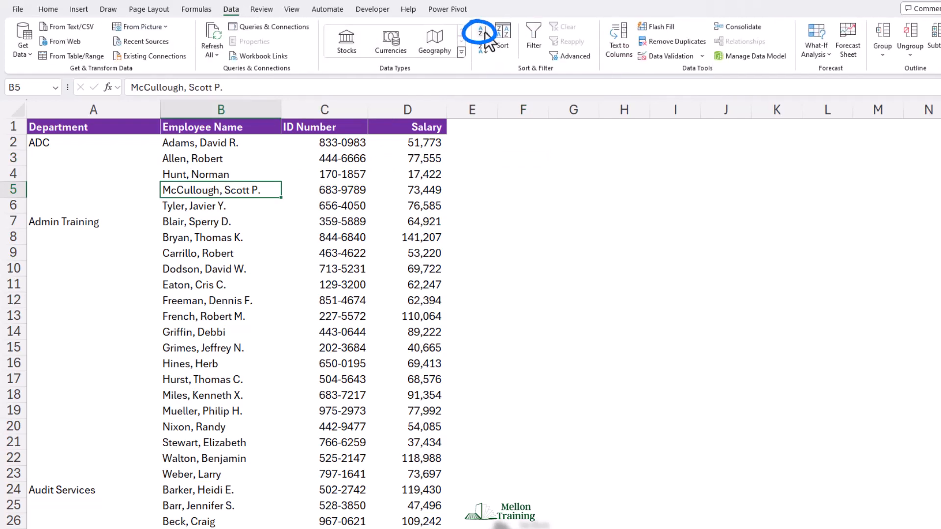
{"action": "left_click", "coordinate": [479, 33]}
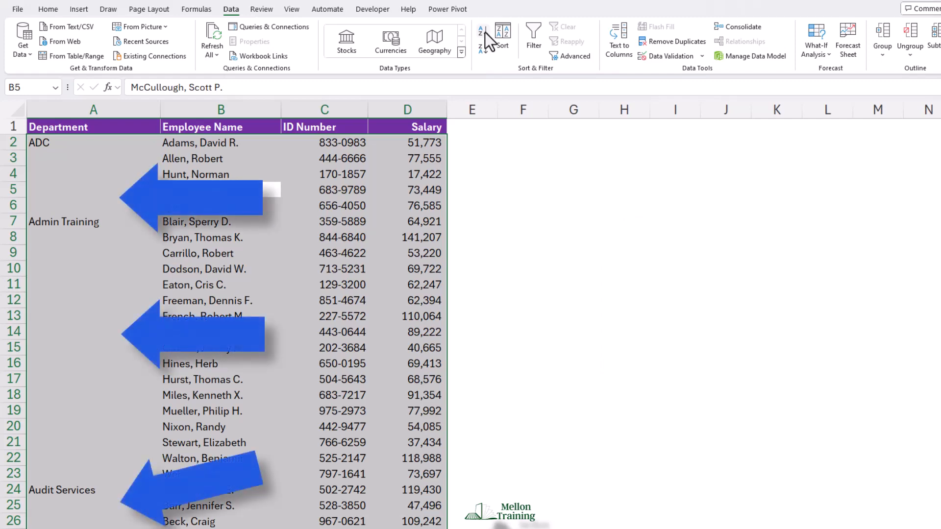
{"action": "mouse_move", "coordinate": [295, 284]}
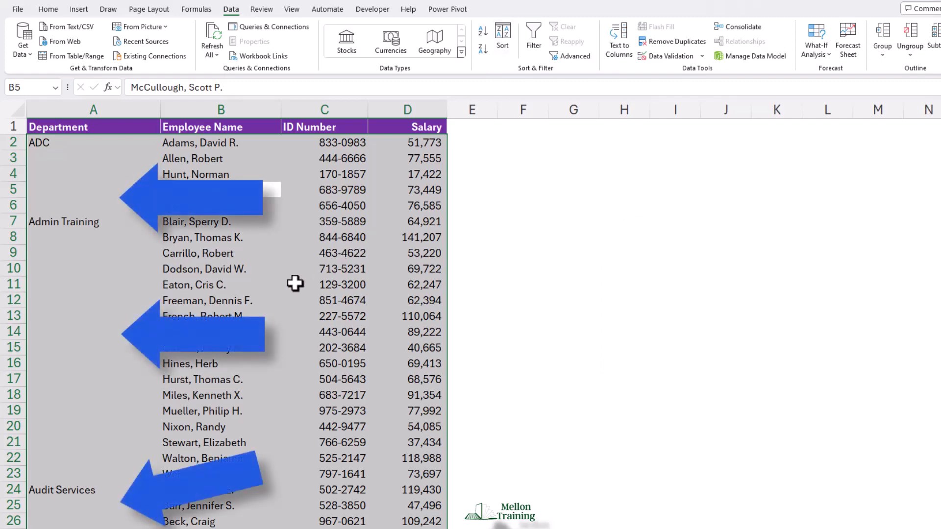
Scroll down through the employee list.
{"action": "scroll", "scroll_direction": "down", "scroll_amount": 3}
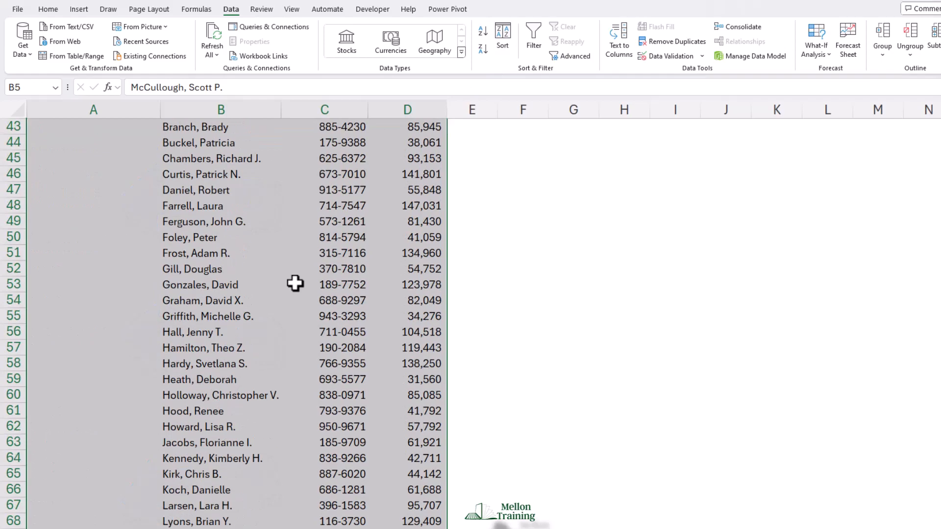
{"action": "scroll", "scroll_direction": "down", "scroll_amount": 3}
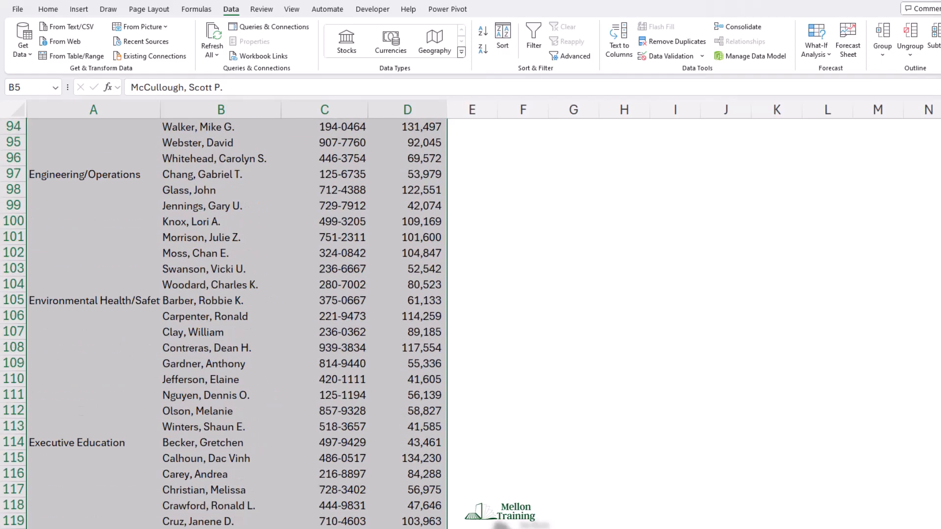
{"action": "scroll", "scroll_direction": "down", "scroll_amount": 3}
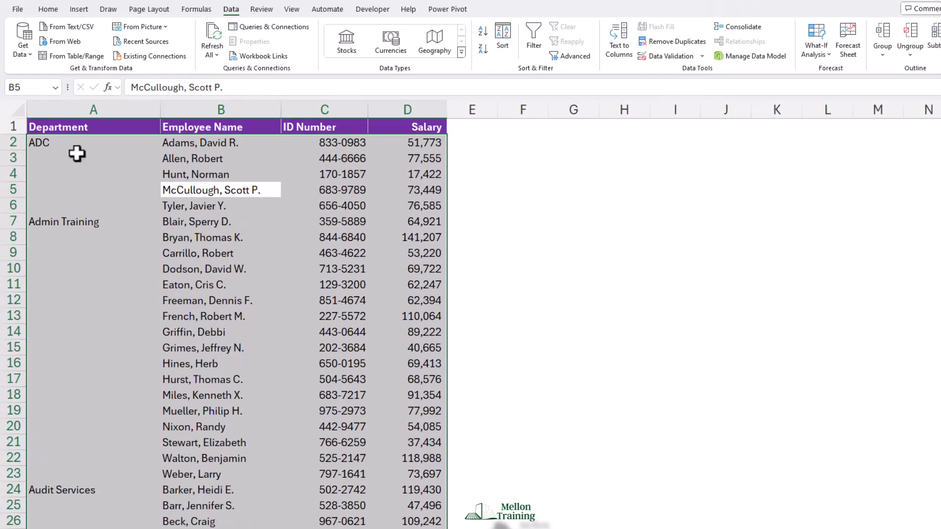
Select column A and use Go To Special to pick only its Blanks.
{"action": "left_click", "coordinate": [93, 109]}
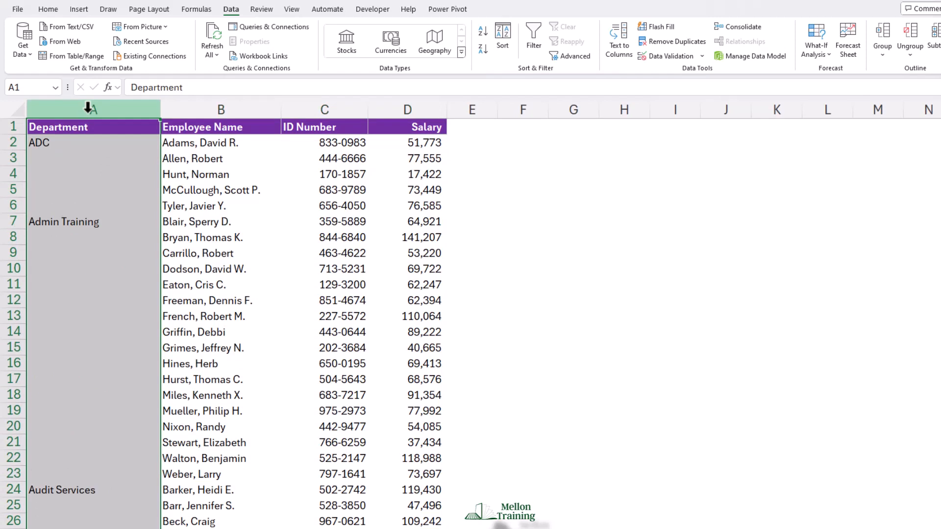
{"action": "left_click", "coordinate": [47, 9]}
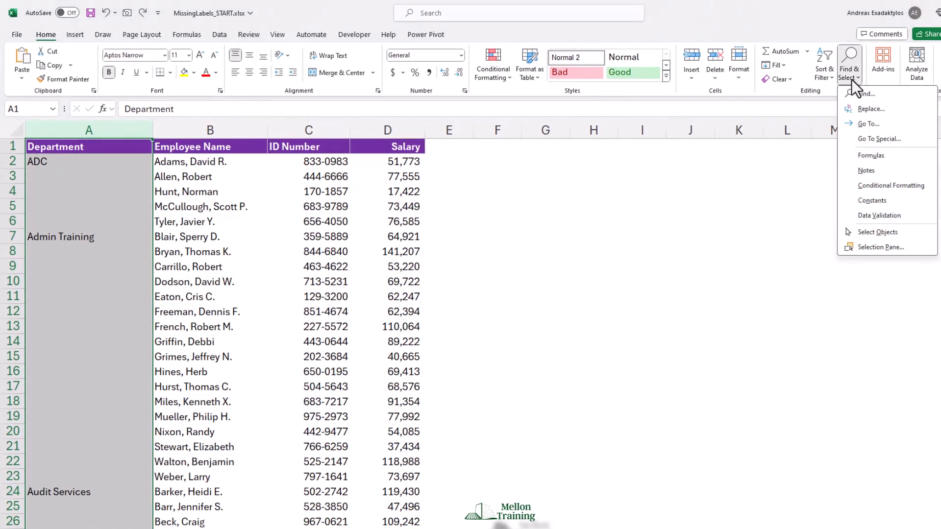
{"action": "left_click", "coordinate": [880, 139]}
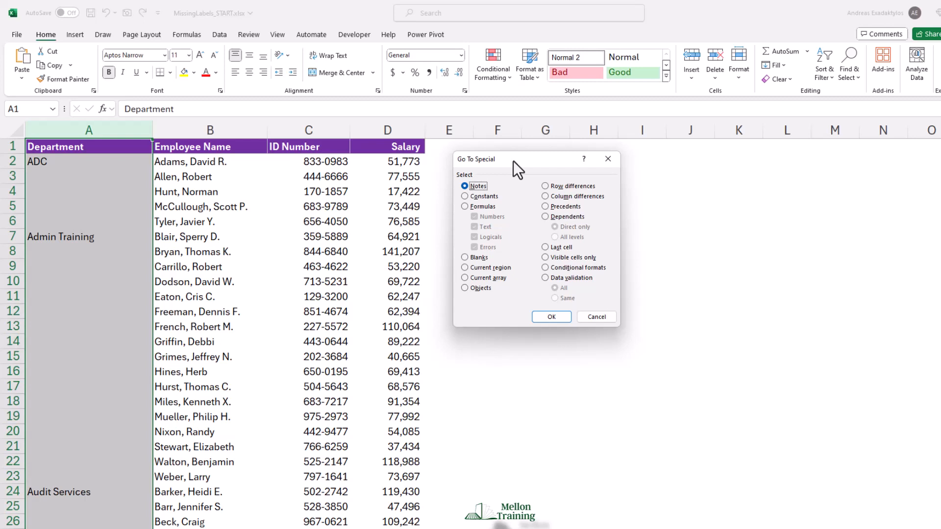
{"action": "left_click", "coordinate": [465, 257]}
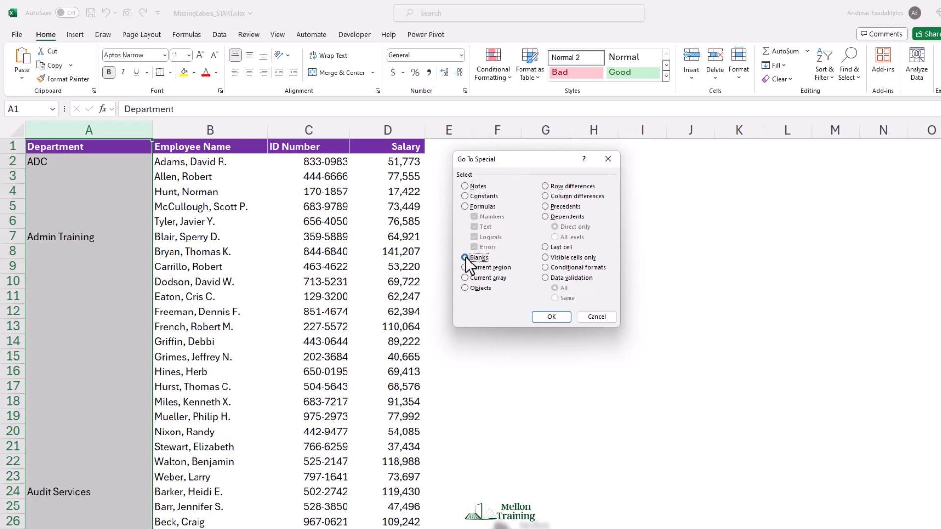
{"action": "left_click", "coordinate": [551, 317]}
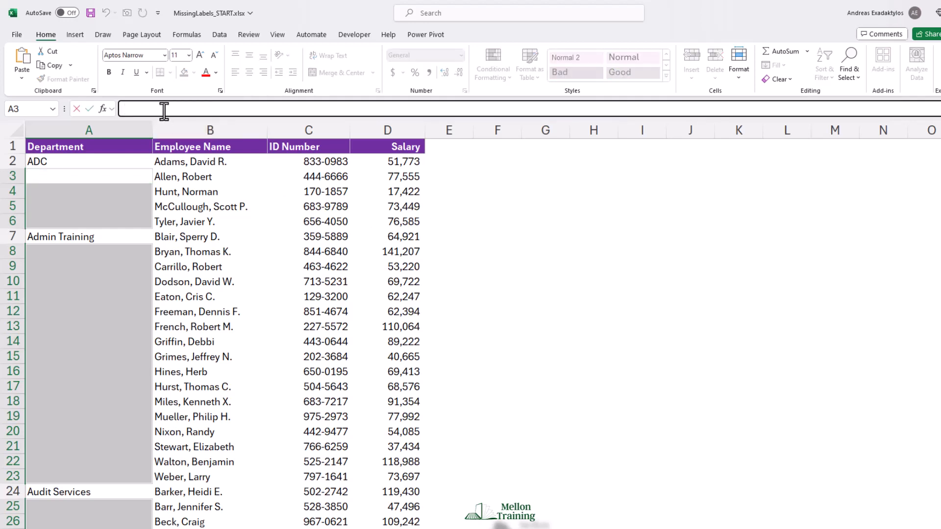
Enter =A2 into all selected blanks with Ctrl+Enter, then scroll to check the fill.
{"action": "type", "text": "="}
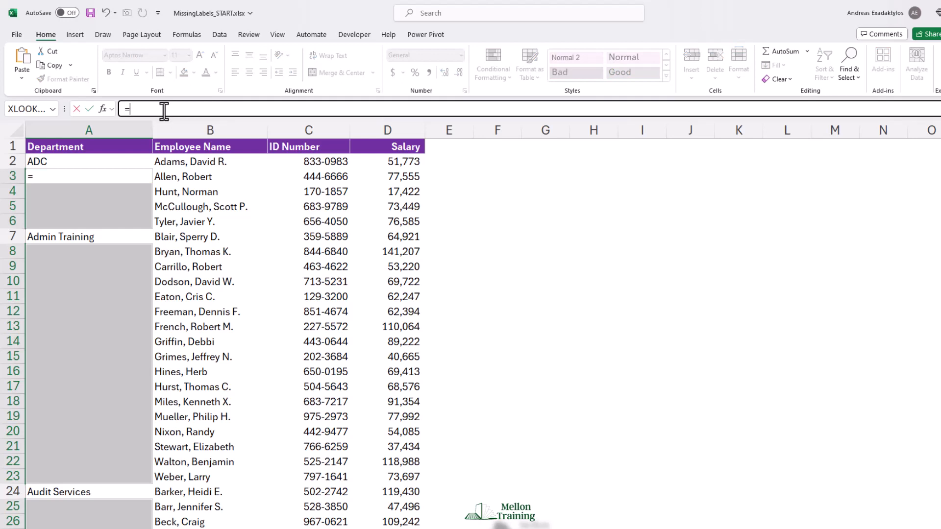
{"action": "type", "text": "A2"}
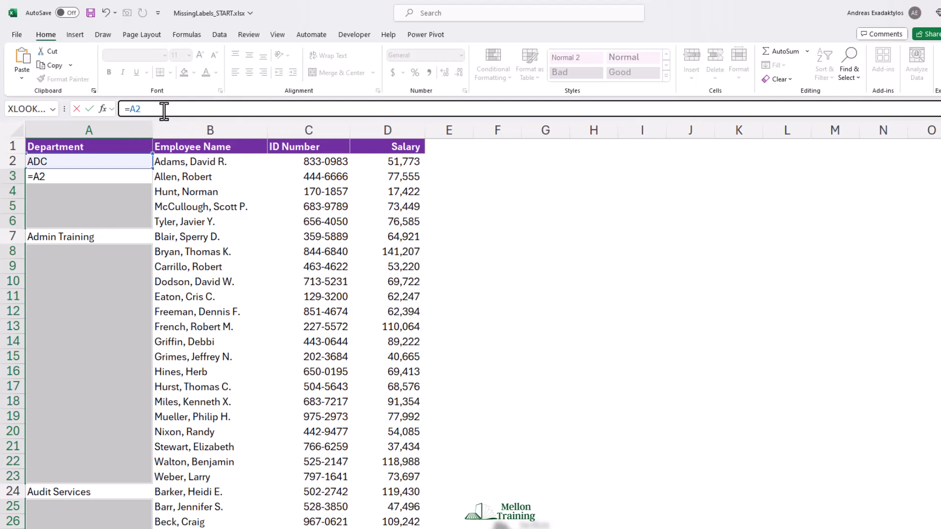
{"action": "key", "text": "ctrl+enter"}
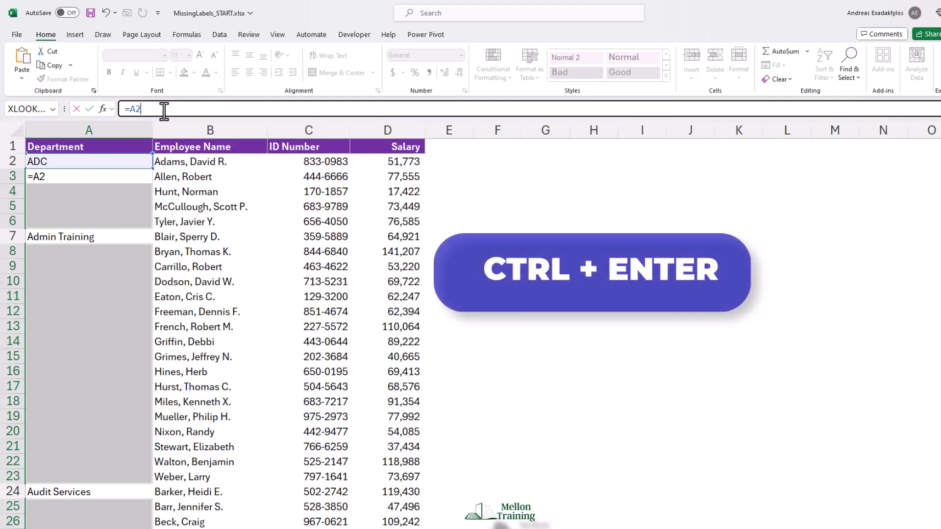
{"action": "key", "text": "ctrl+enter"}
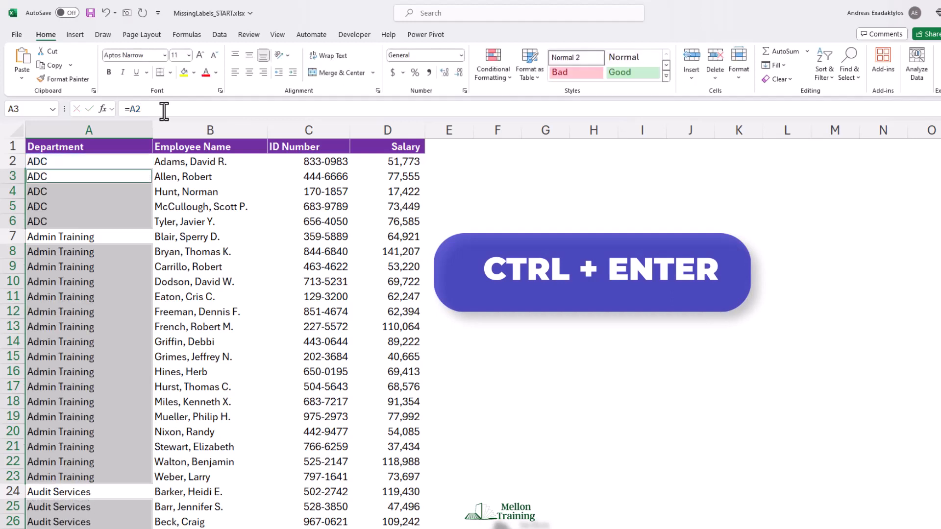
{"action": "key", "text": "ctrl+enter"}
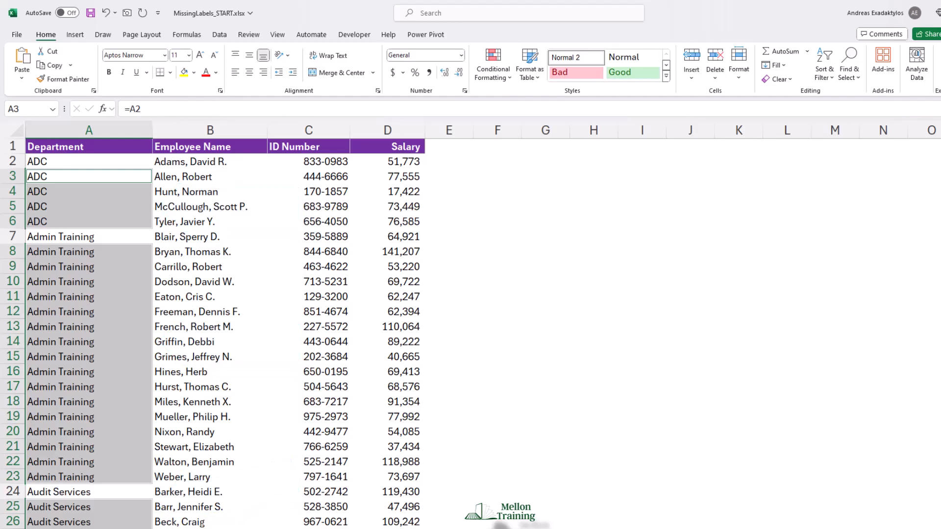
{"action": "scroll", "scroll_direction": "down", "scroll_amount": 3}
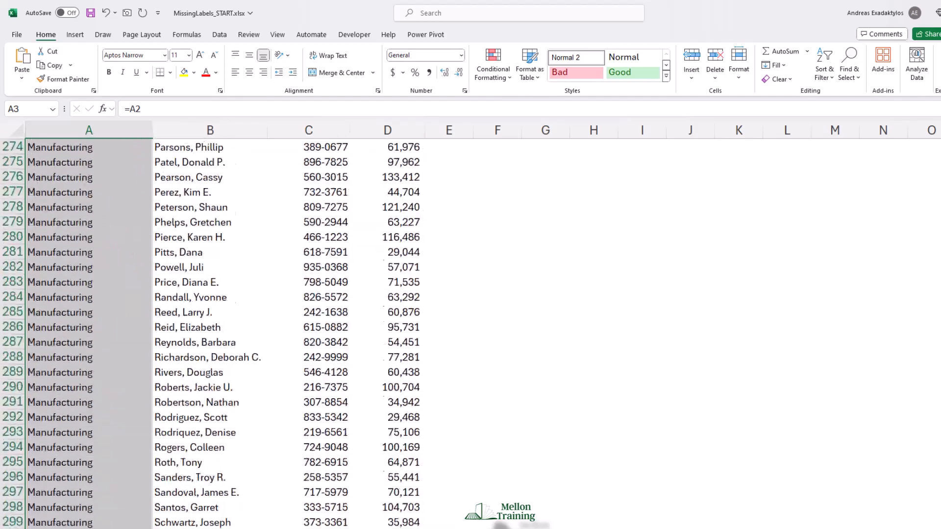
{"action": "scroll", "scroll_direction": "down", "scroll_amount": 3}
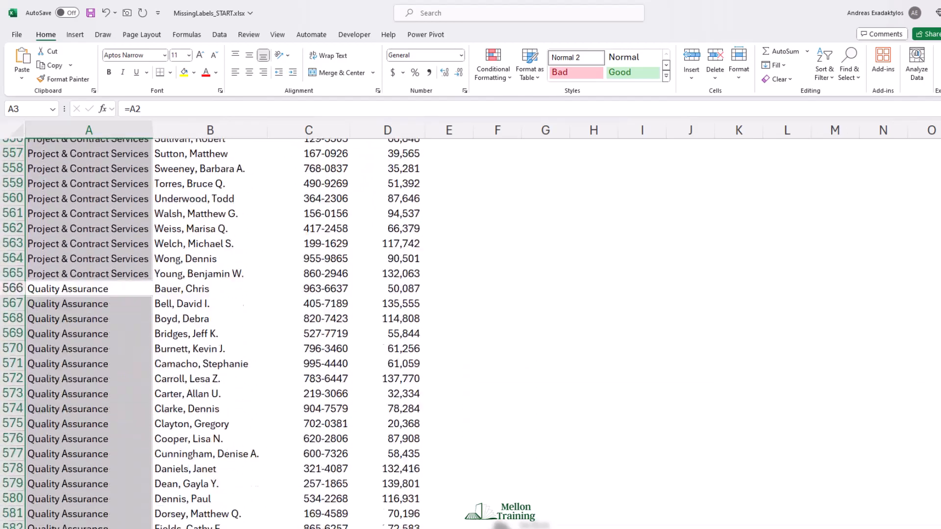
{"action": "scroll", "scroll_direction": "down", "scroll_amount": 3}
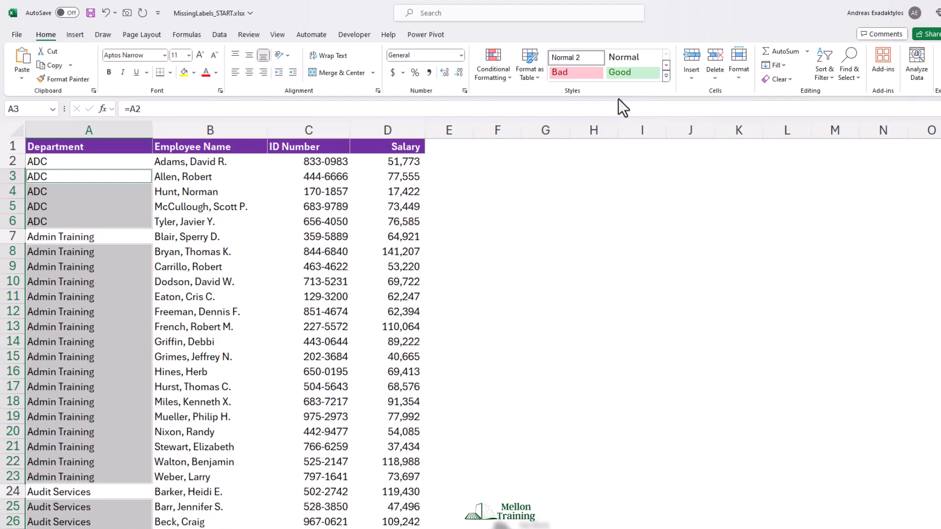
Copy column A back onto itself as Values Only, dropping the formulas.
{"action": "left_click", "coordinate": [89, 147]}
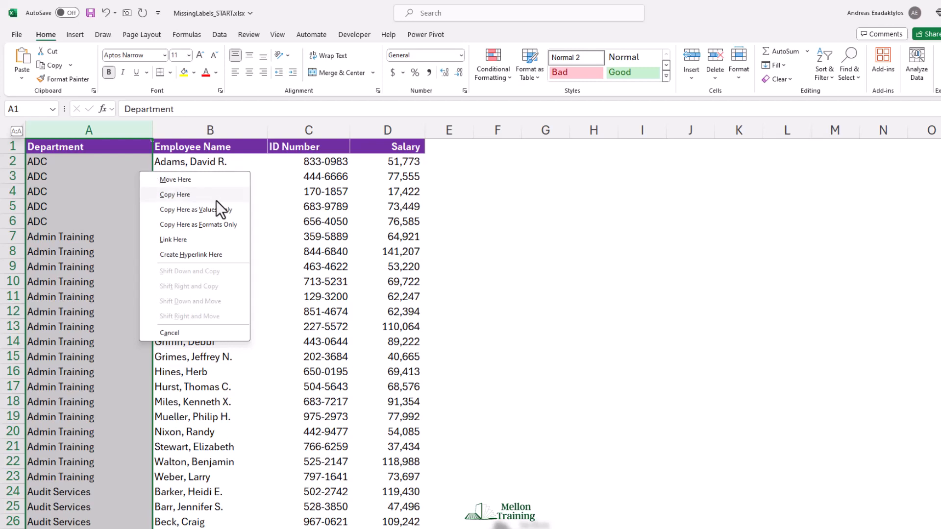
{"action": "left_click", "coordinate": [174, 194]}
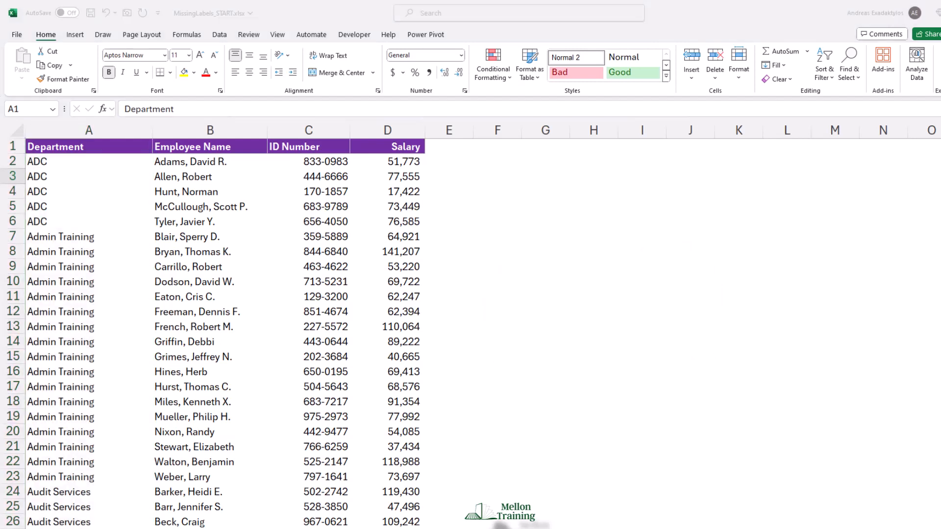
{"action": "mouse_move", "coordinate": [139, 159]}
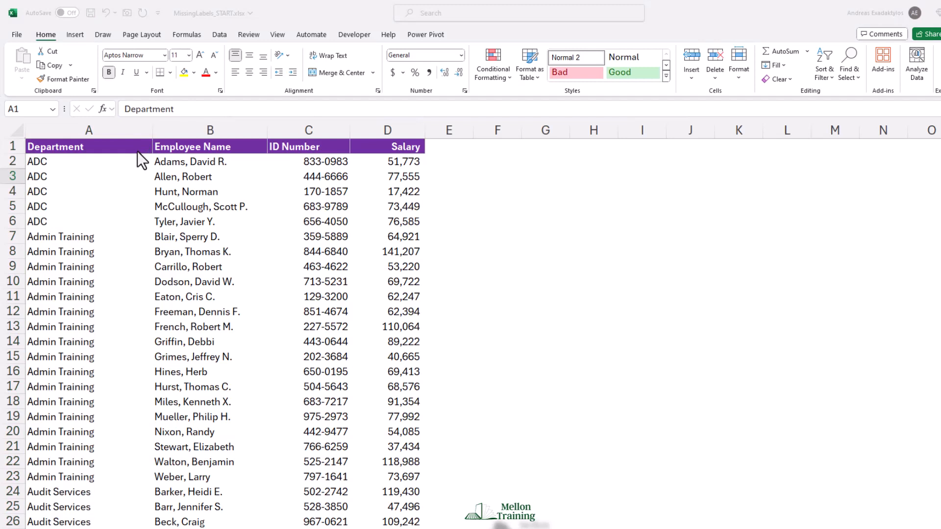
{"action": "mouse_move", "coordinate": [201, 211]}
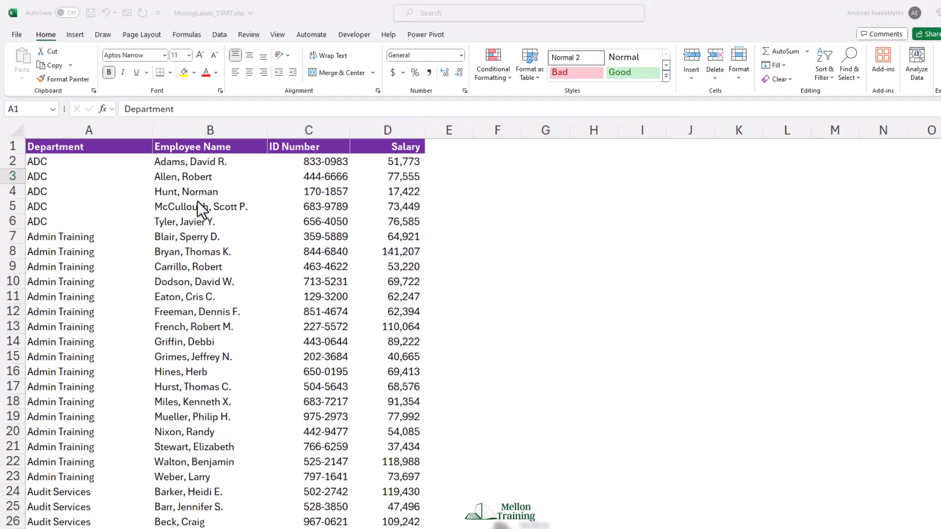
Select from A2 down to the last department entry with Ctrl+Shift+Down.
{"action": "left_click", "coordinate": [89, 129]}
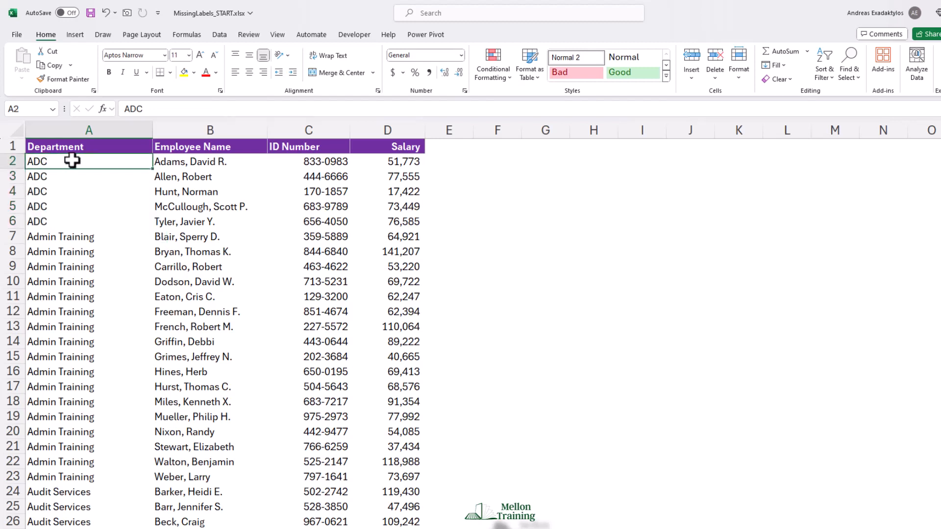
{"action": "key", "text": "ctrl+shift+down"}
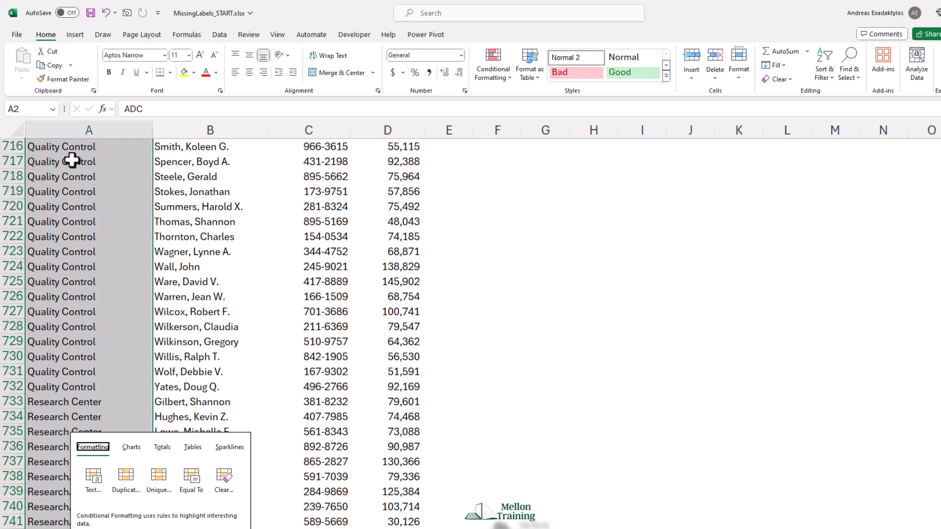
Create a conditional formatting formula rule =A2=A1 with a white font colour.
{"action": "left_click", "coordinate": [492, 63]}
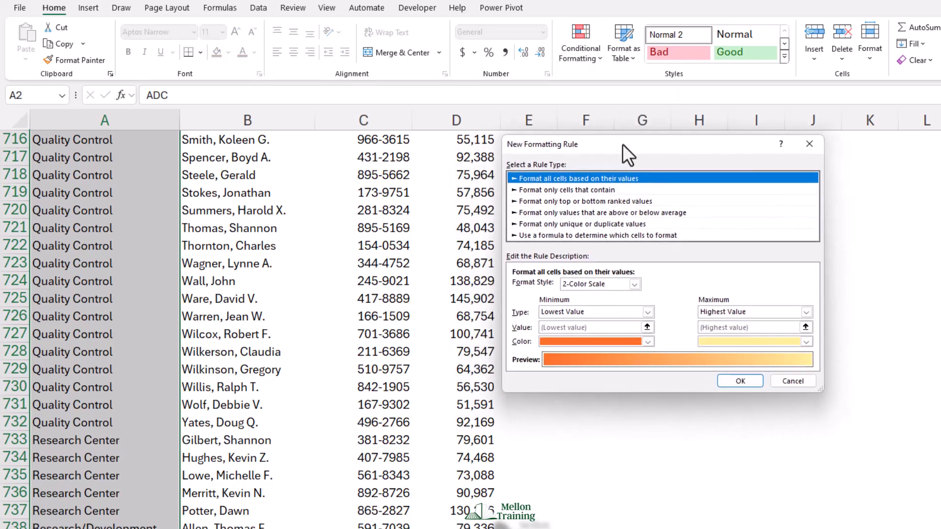
{"action": "left_click", "coordinate": [597, 235]}
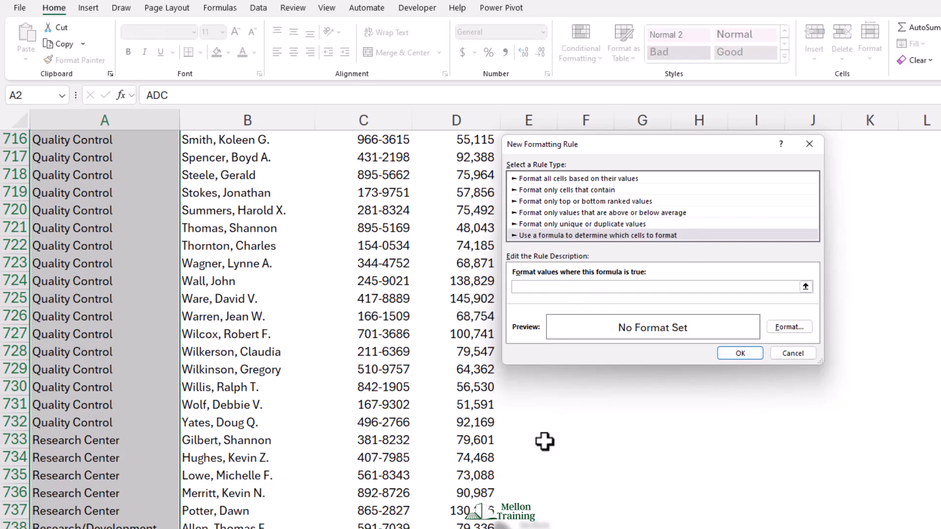
{"action": "type", "text": "=A2=A1"}
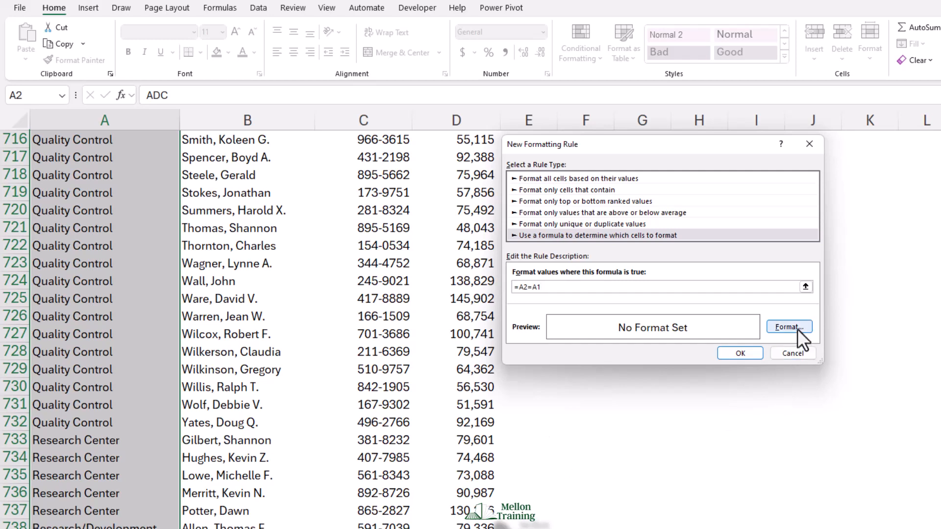
{"action": "left_click", "coordinate": [789, 327]}
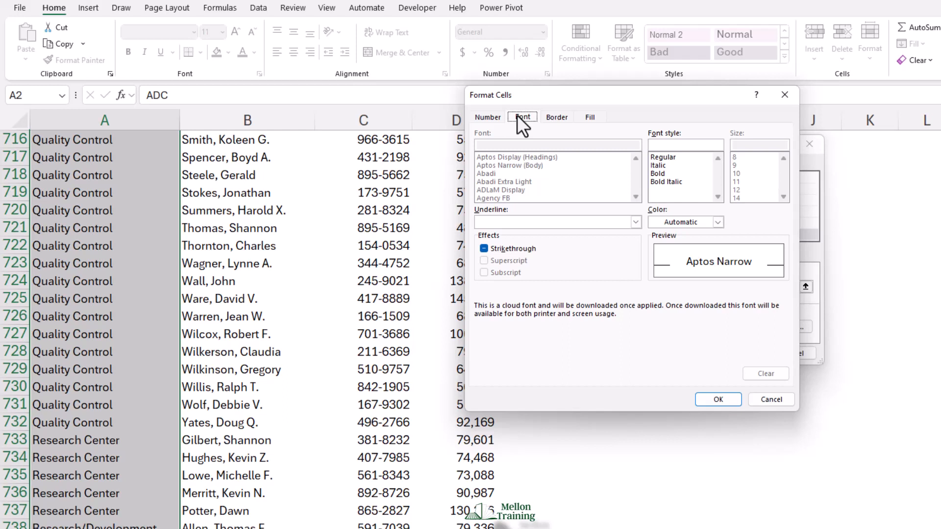
{"action": "mouse_move", "coordinate": [718, 224]}
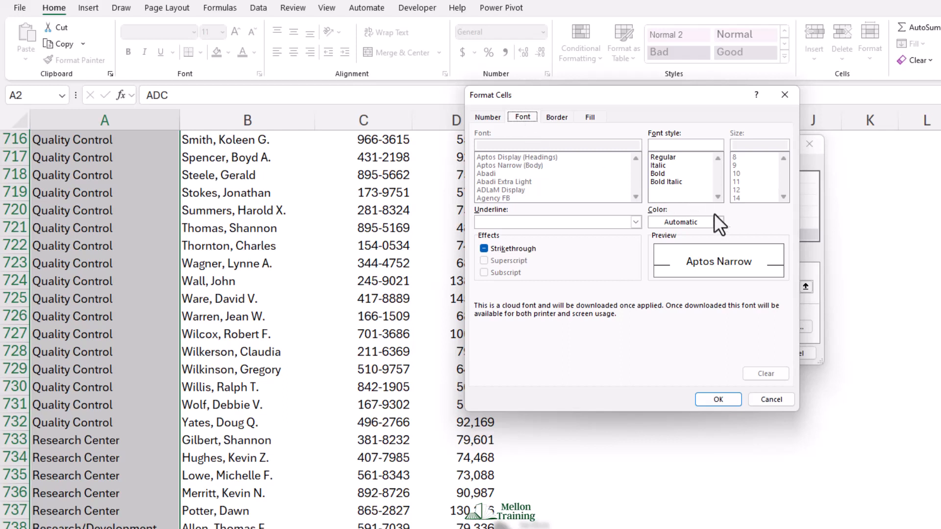
{"action": "left_click", "coordinate": [717, 223]}
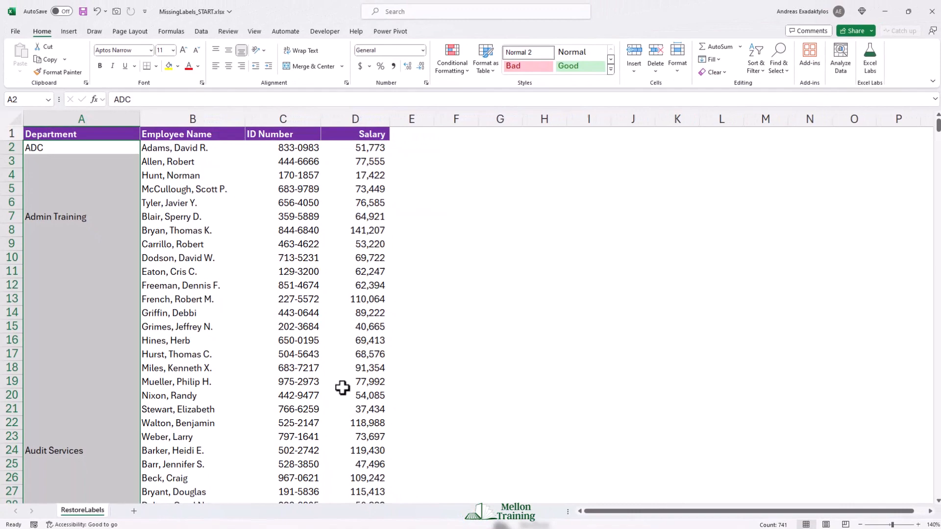
{"action": "left_click", "coordinate": [81, 188]}
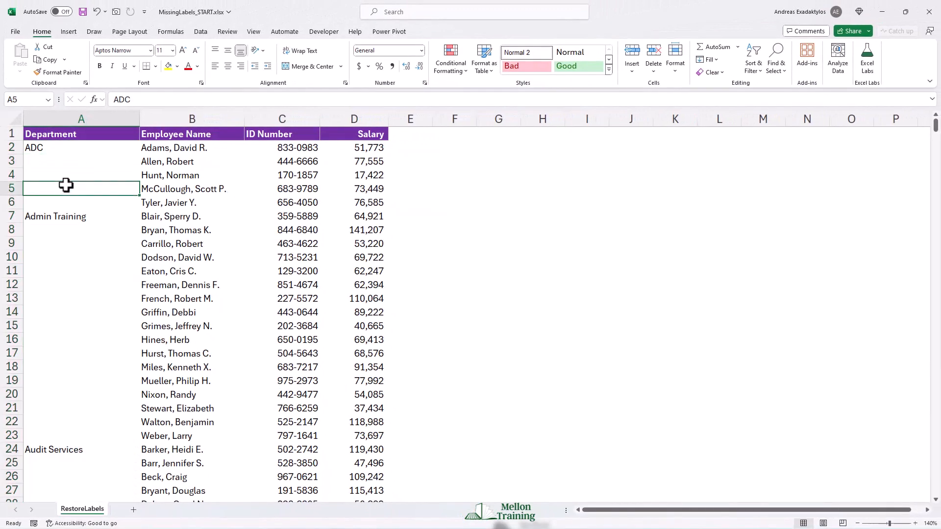
{"action": "left_click", "coordinate": [81, 326]}
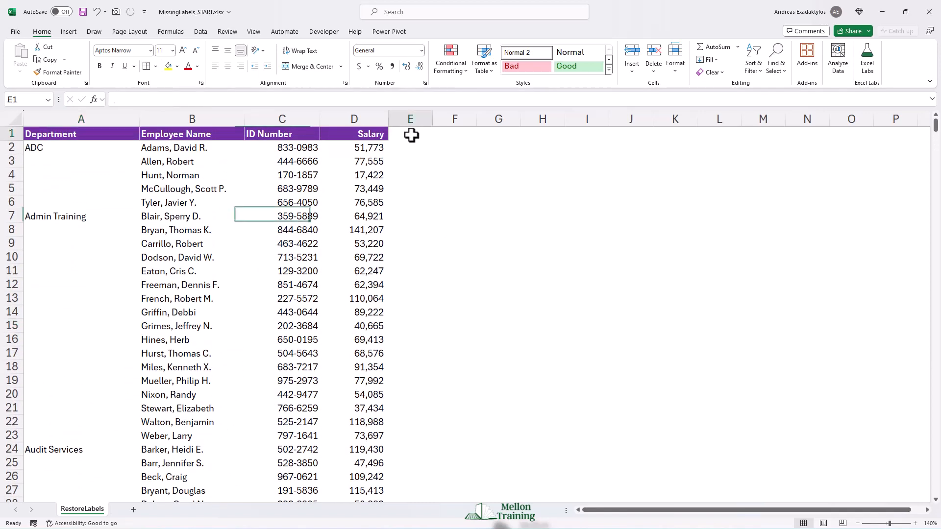
{"action": "left_click", "coordinate": [411, 133]}
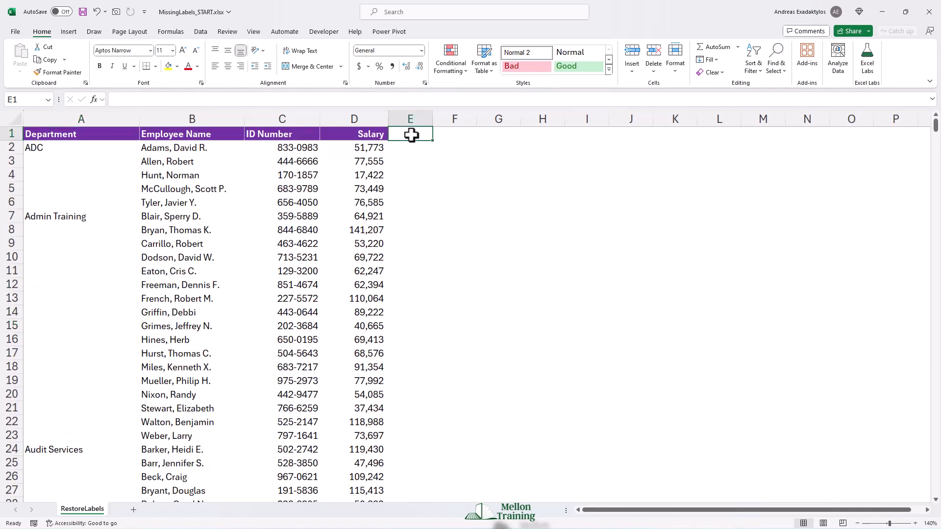